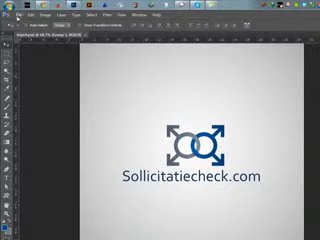
Step: Add a radial gradient fill layer covering the canvas background
click(11, 14)
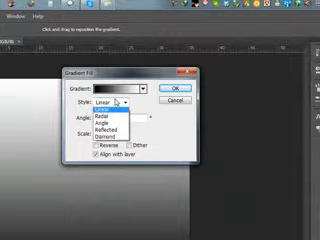
click(108, 100)
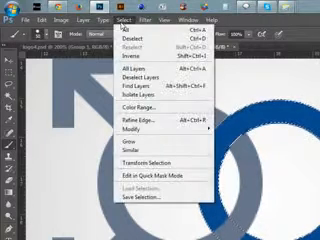
mouse_move(135, 62)
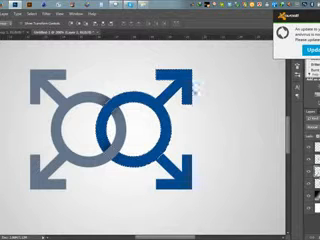
Step: Color the right male symbol dark blue beside the grey left one
click(54, 9)
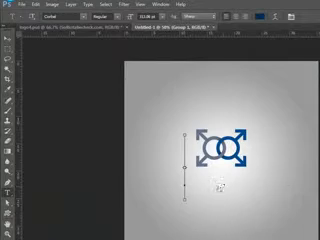
Step: Type 'Sollic' in large light orange Corbel letters across the logo
text(Sollic)
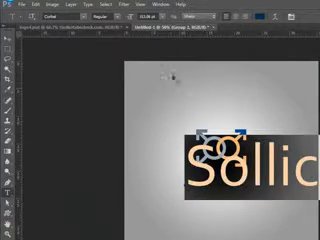